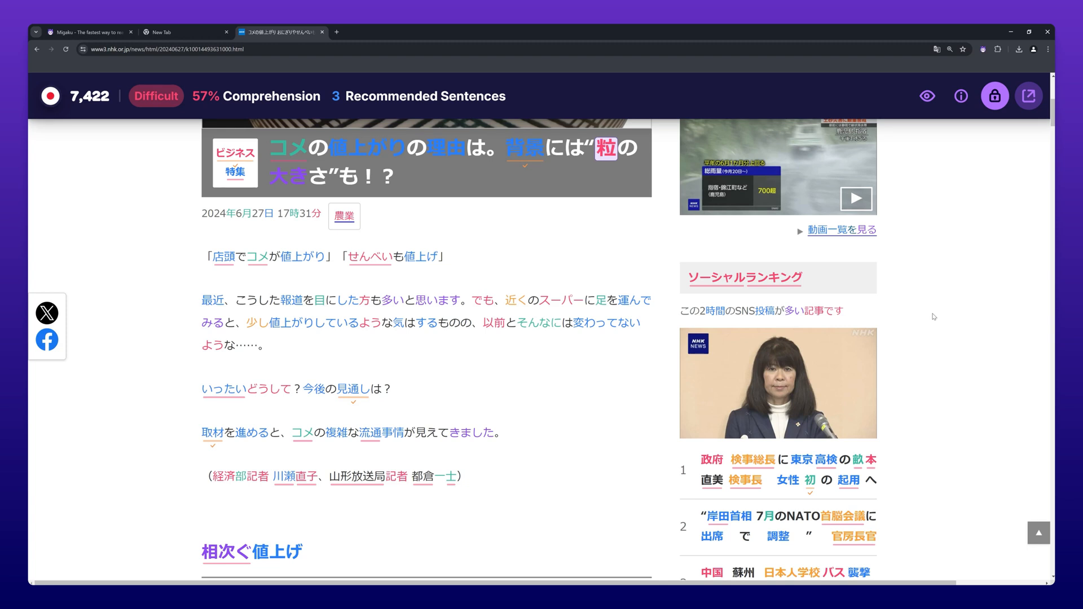
{"action": "mouse_move", "coordinate": [922, 167]}
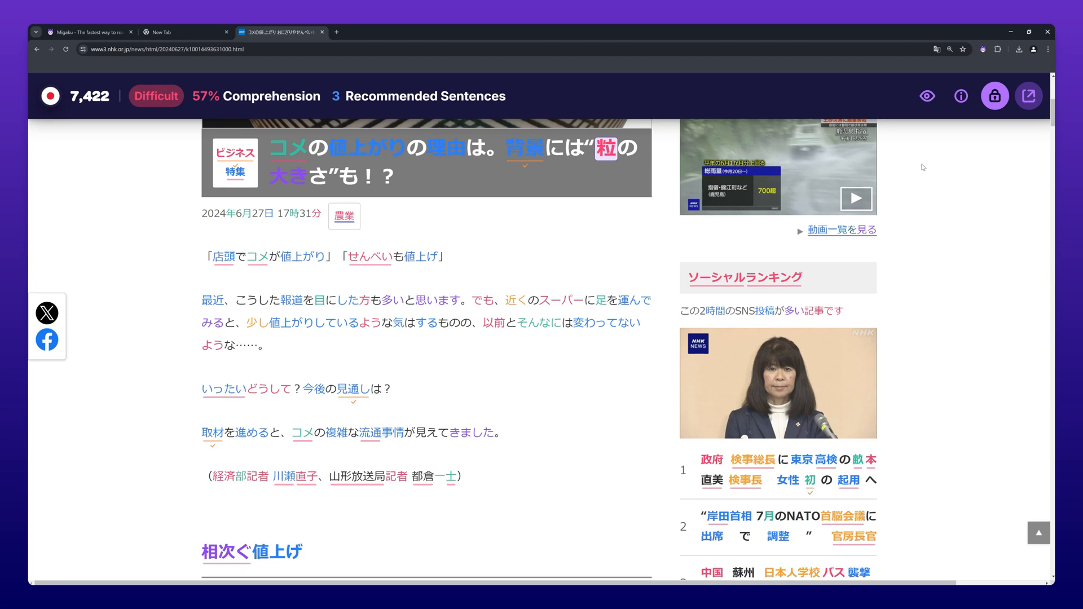
- Show the Japanese display options from the Migaku toolbar's eye icon
{"action": "left_click", "coordinate": [928, 94]}
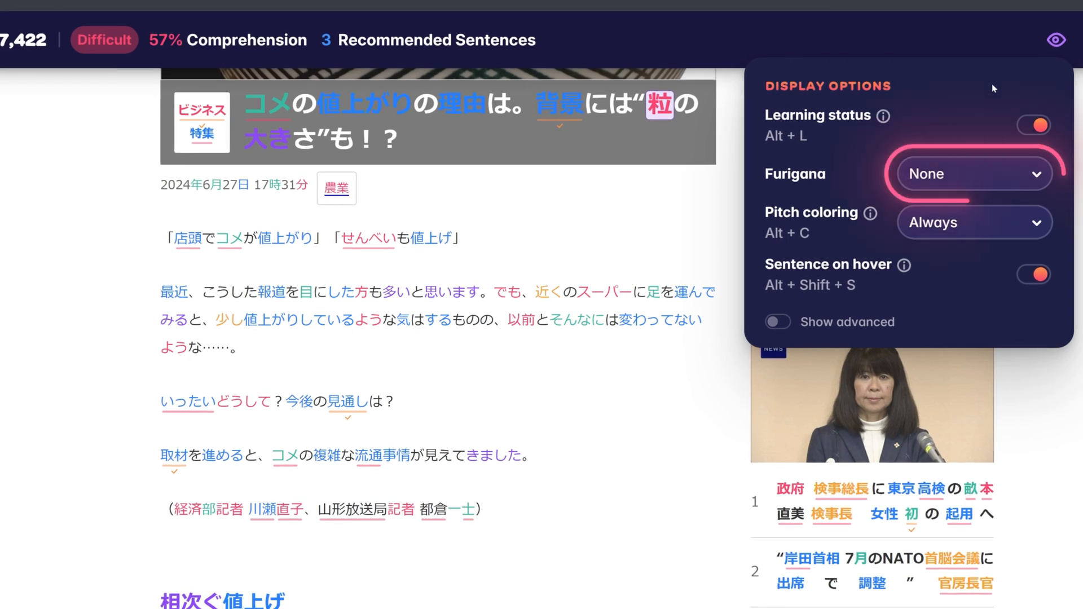
{"action": "left_click", "coordinate": [974, 173]}
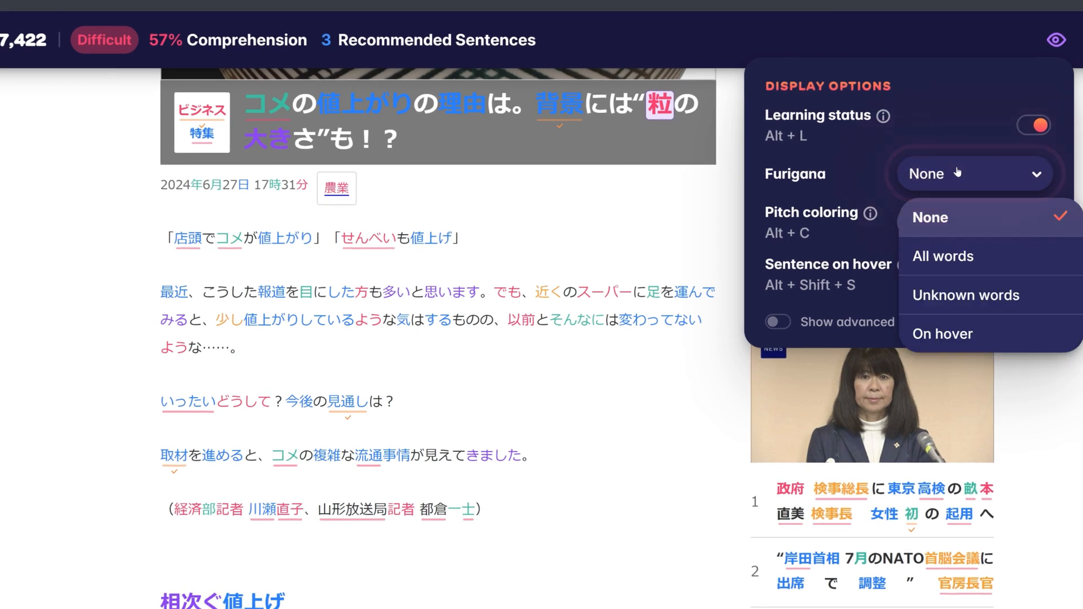
{"action": "mouse_move", "coordinate": [956, 256]}
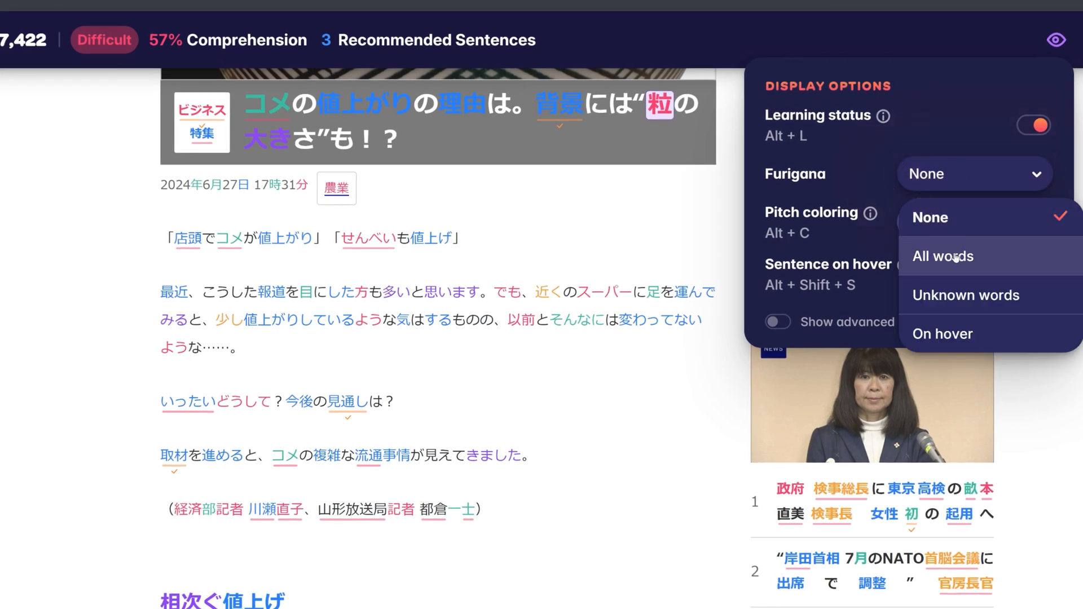
{"action": "left_click", "coordinate": [943, 256]}
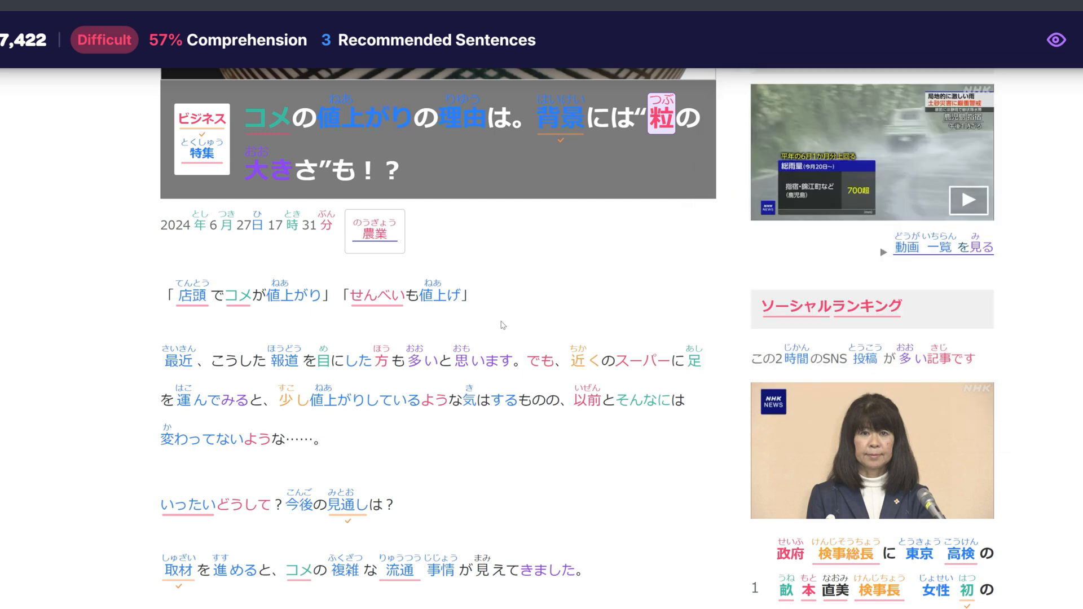
{"action": "mouse_move", "coordinate": [1038, 49]}
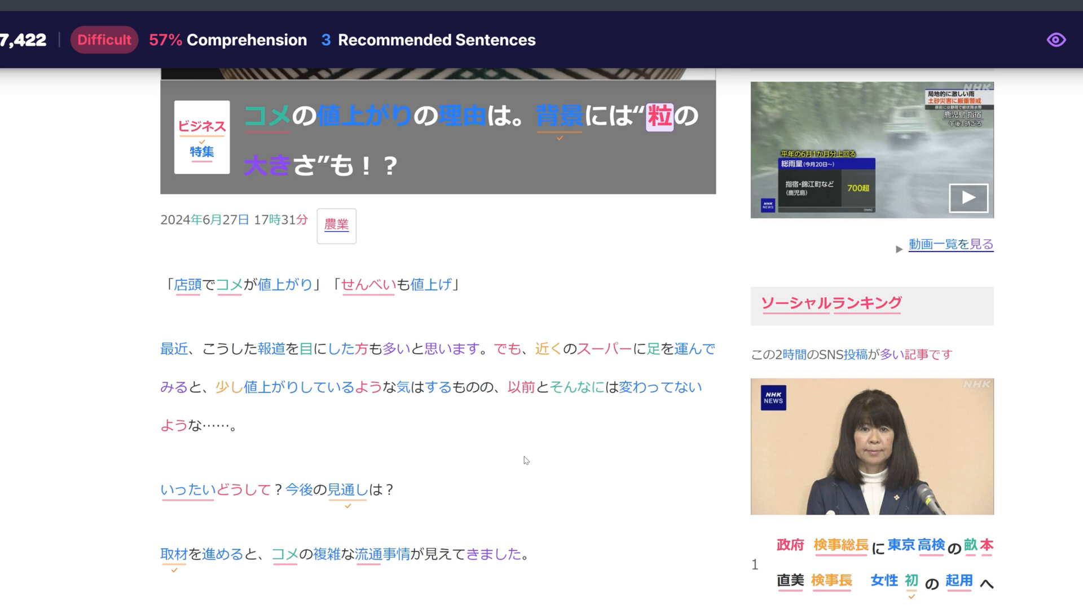
{"action": "left_click", "coordinate": [166, 351]}
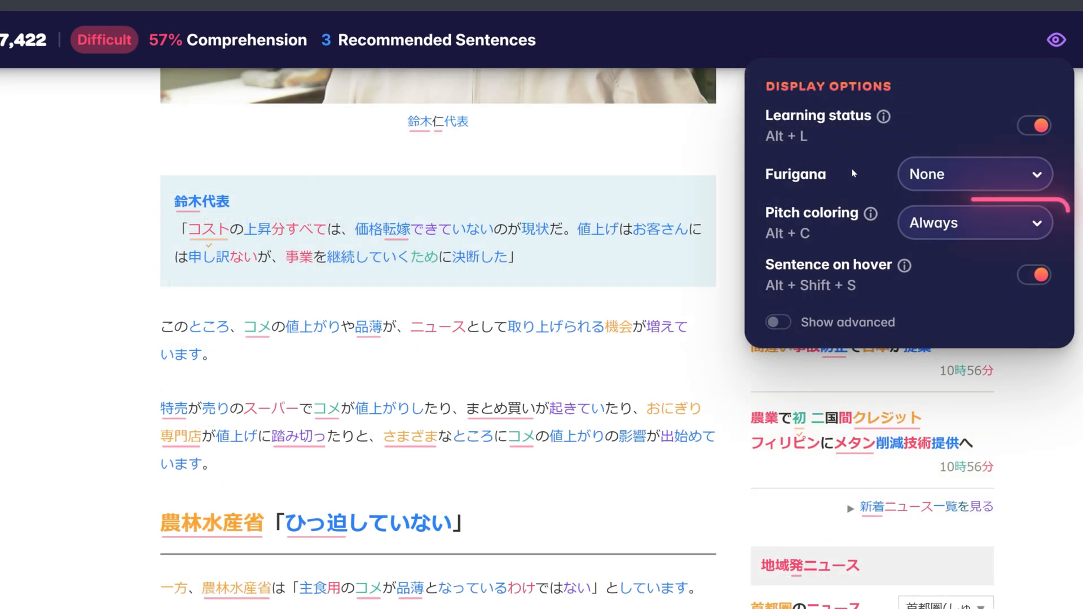
- Try pitch coloring None and On hover, then settle on Always and scroll the article
{"action": "left_click", "coordinate": [974, 223]}
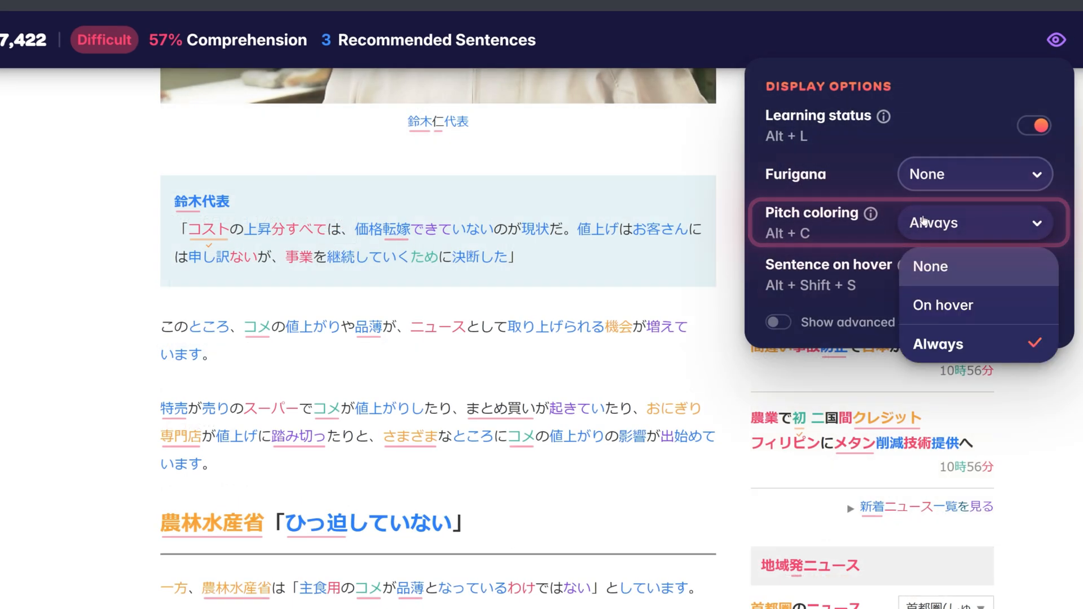
{"action": "left_click", "coordinate": [931, 267]}
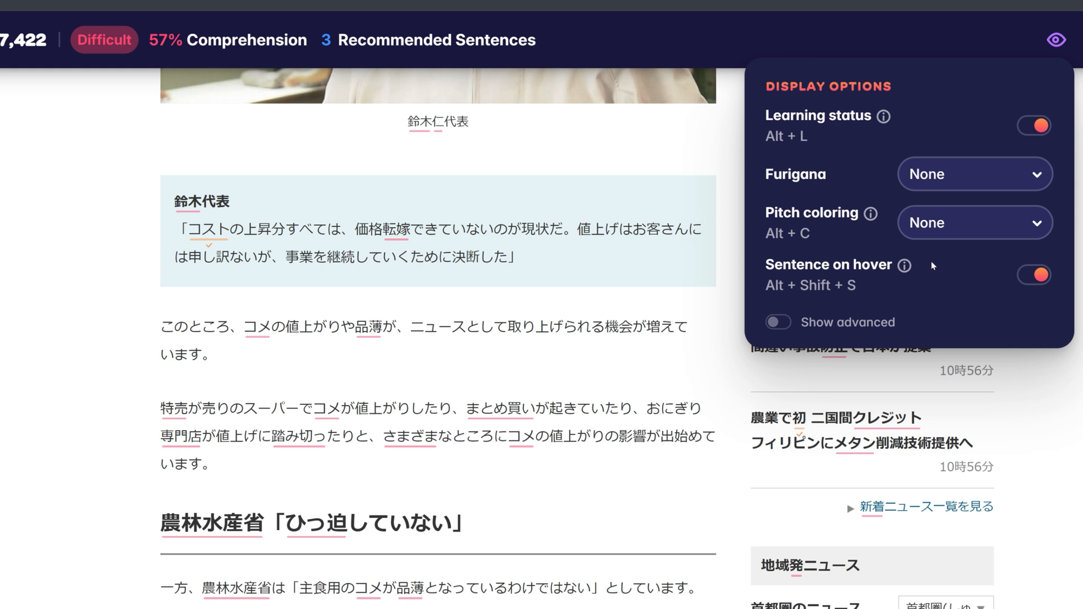
{"action": "left_click", "coordinate": [974, 222]}
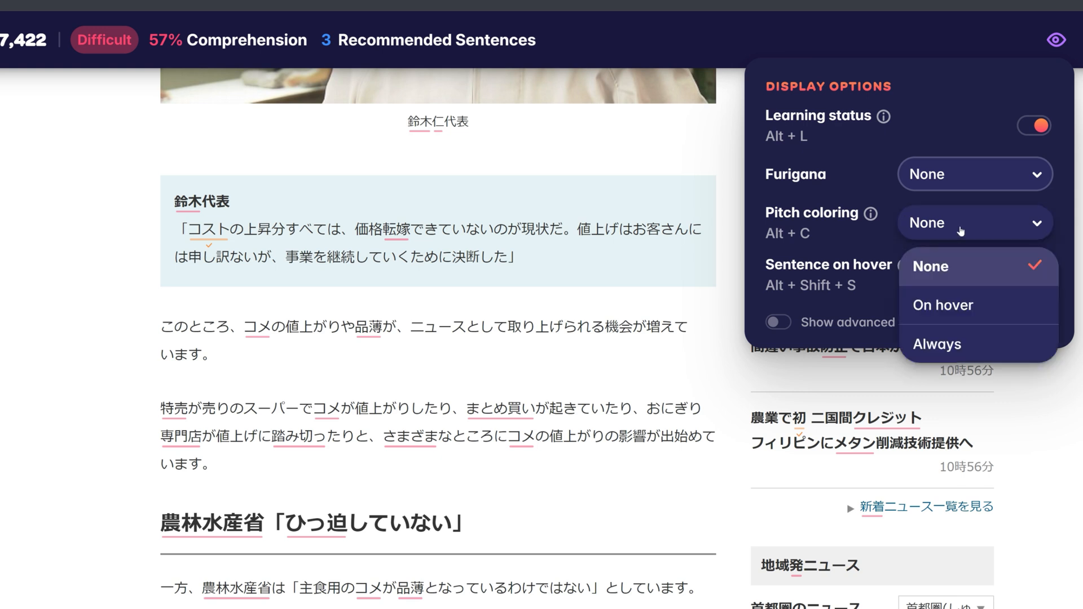
{"action": "mouse_move", "coordinate": [941, 305]}
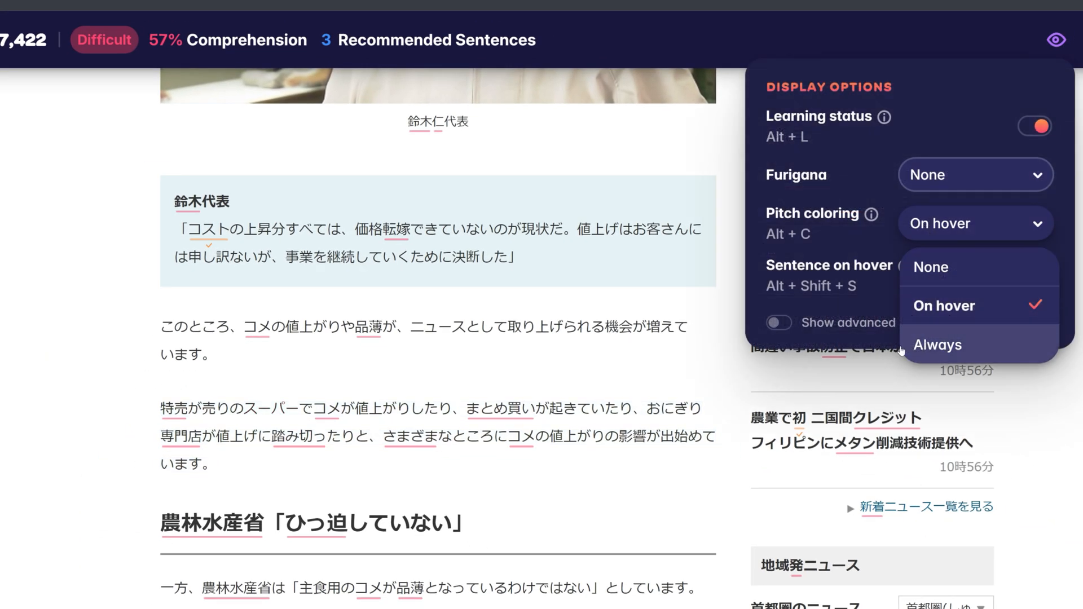
{"action": "left_click", "coordinate": [937, 346]}
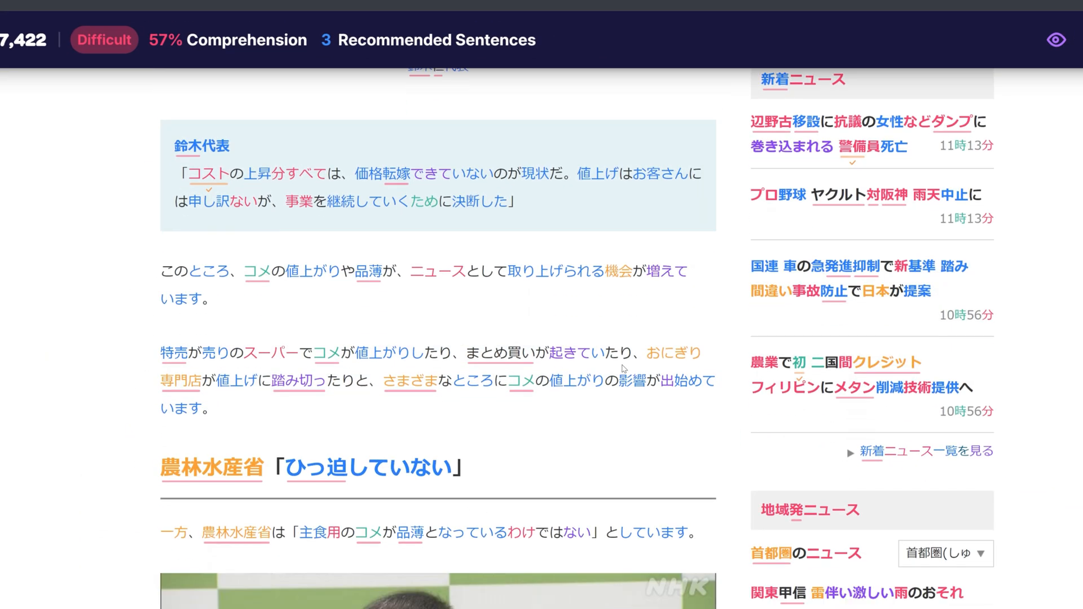
{"action": "scroll", "scroll_direction": "down", "scroll_amount": 3}
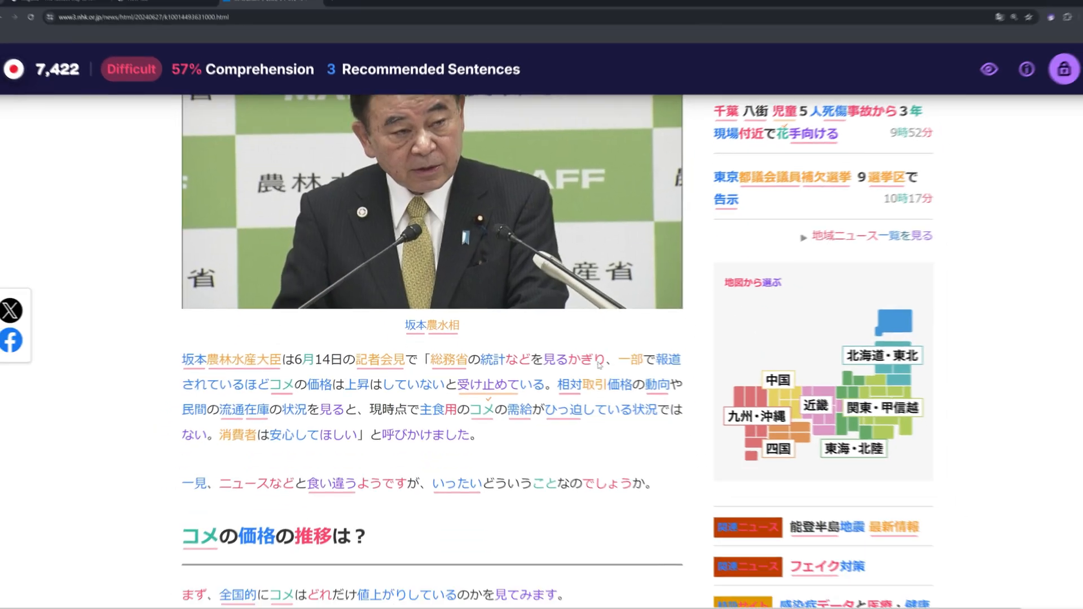